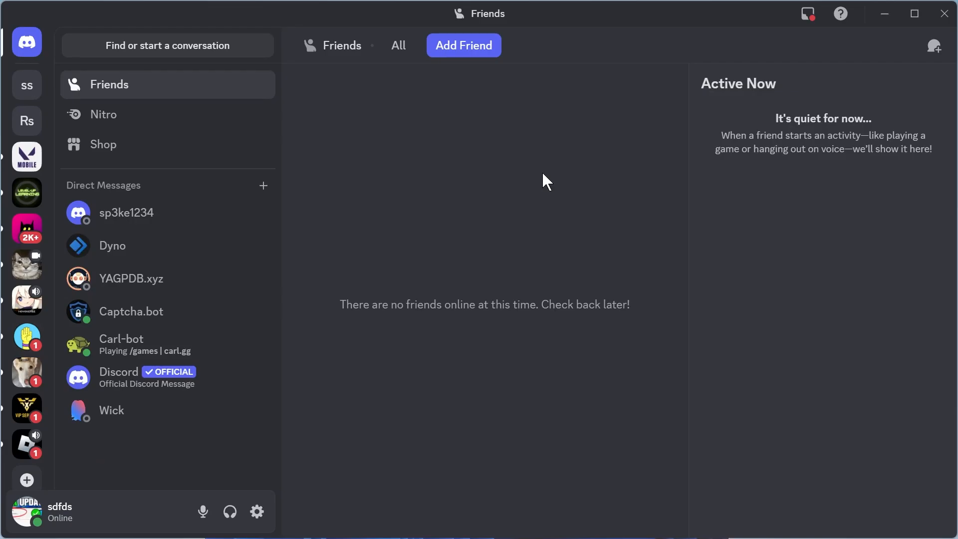
pyautogui.moveTo(544, 133)
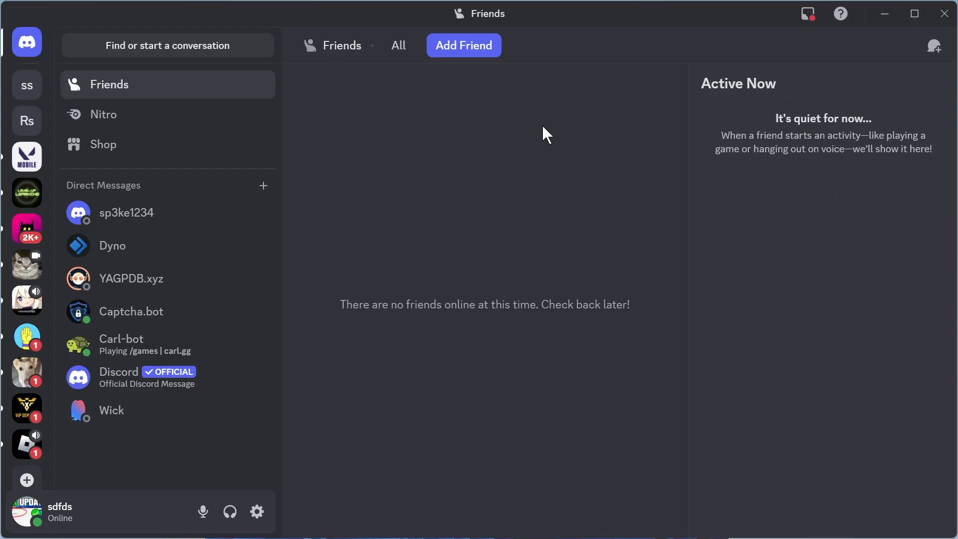
pyautogui.moveTo(553, 180)
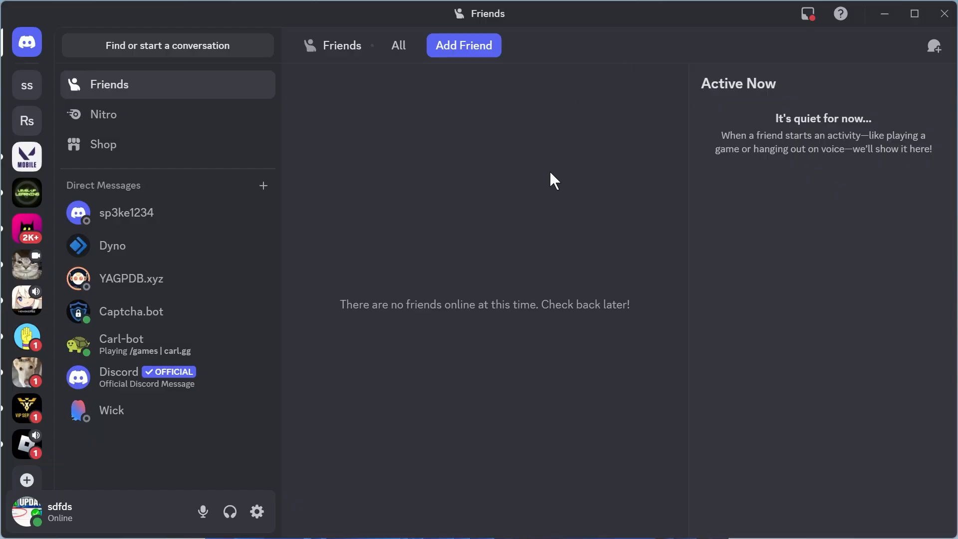
pyautogui.moveTo(536, 223)
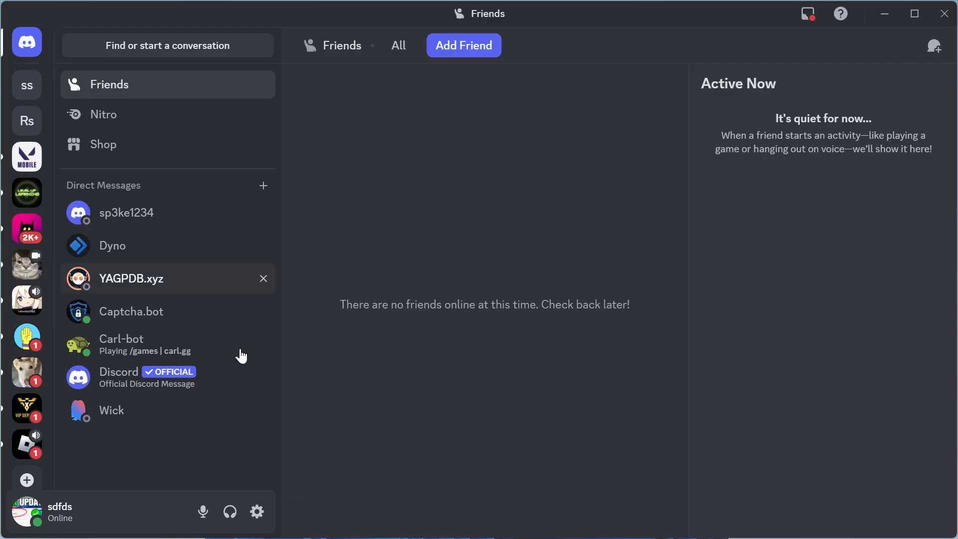
pyautogui.moveTo(26, 480)
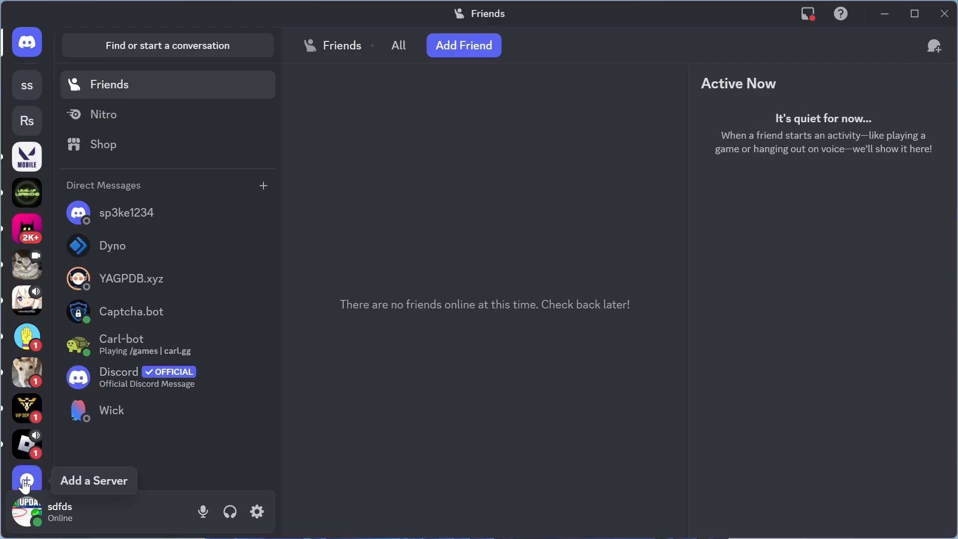
# Step: Submit the invite code 'bloxfruits' through Add a Server's Join a Server option
pyautogui.click(27, 481)
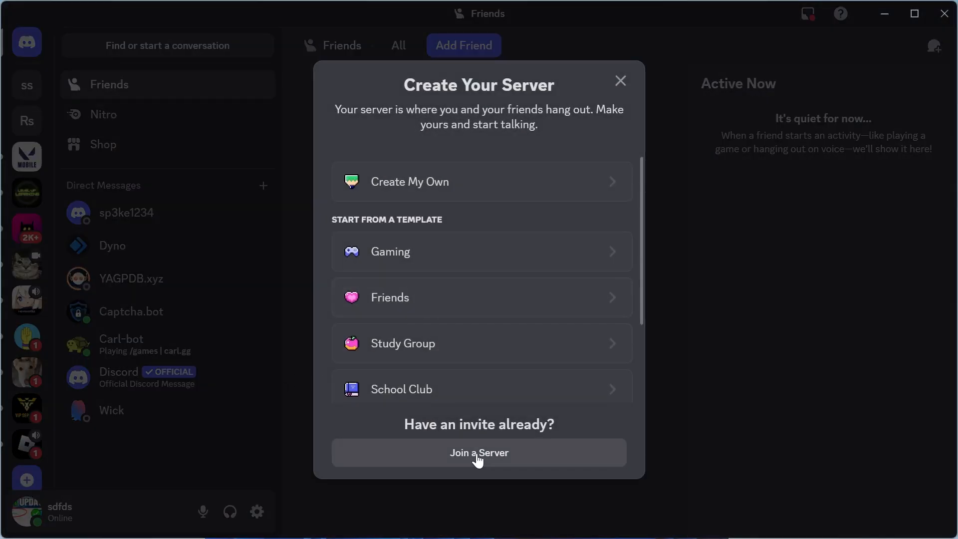
pyautogui.moveTo(469, 468)
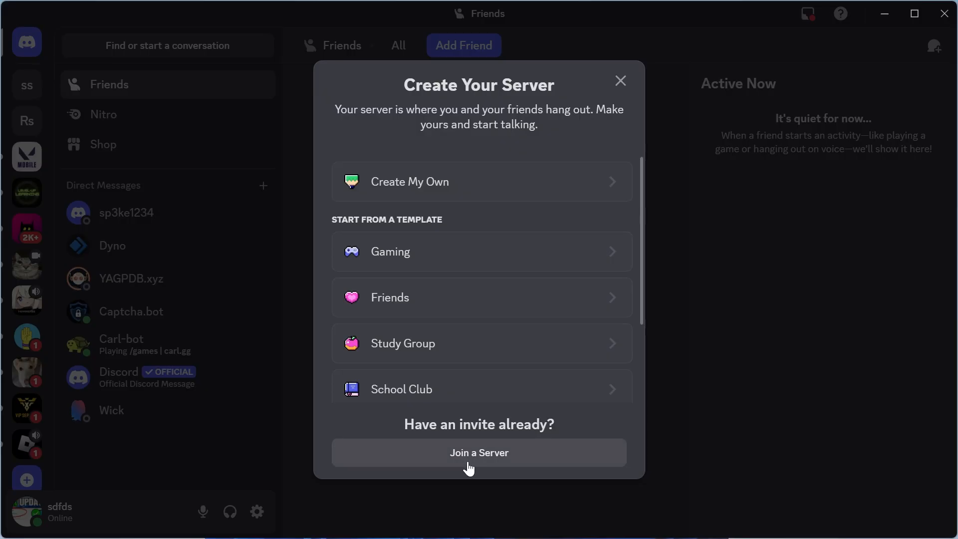
pyautogui.click(478, 452)
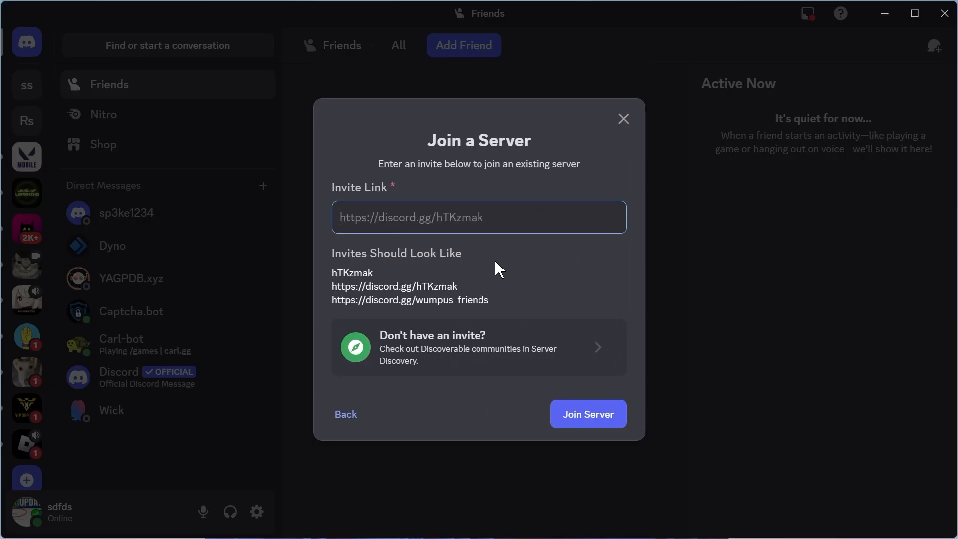
pyautogui.write('bloxfruits')
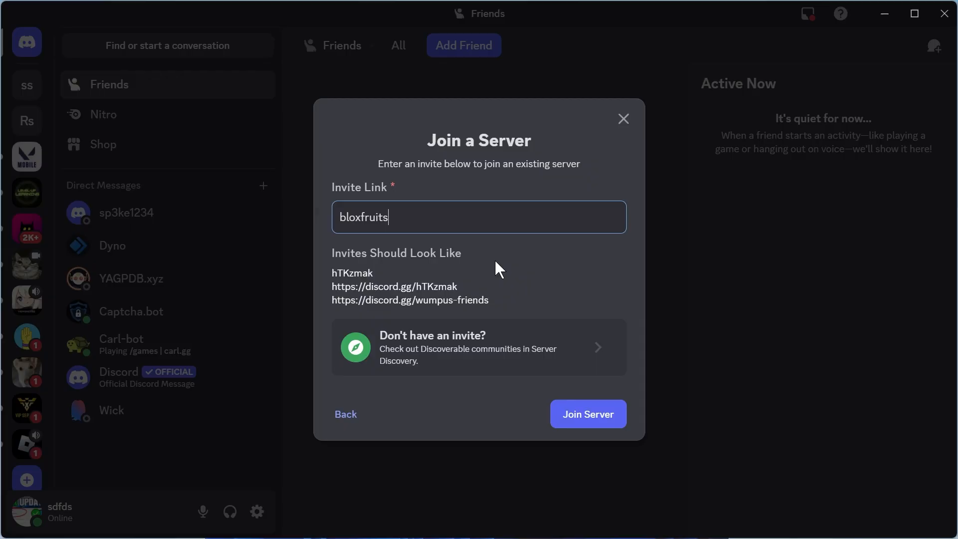
pyautogui.click(587, 413)
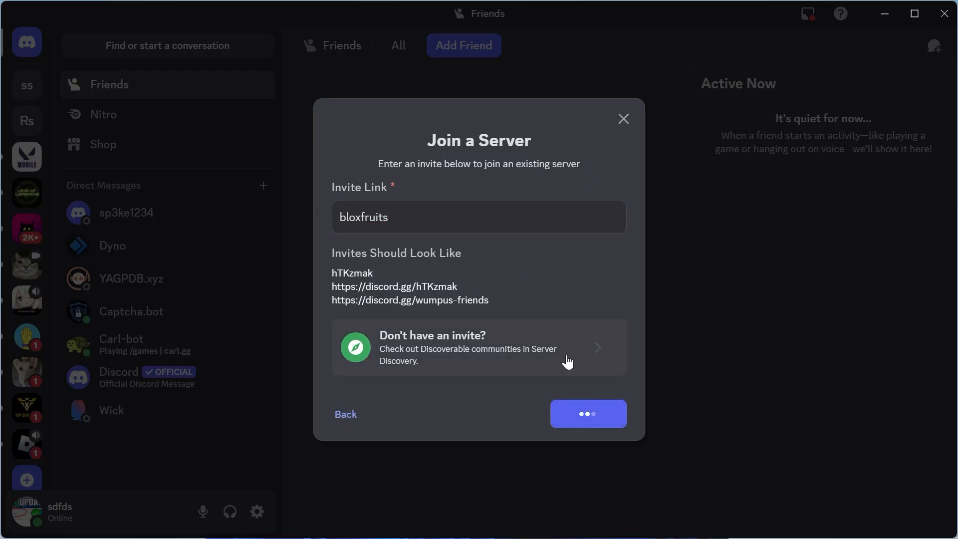
# Step: Resubmit the 'bloxfruits' invite five times, each getting the server-full error
pyautogui.click(587, 414)
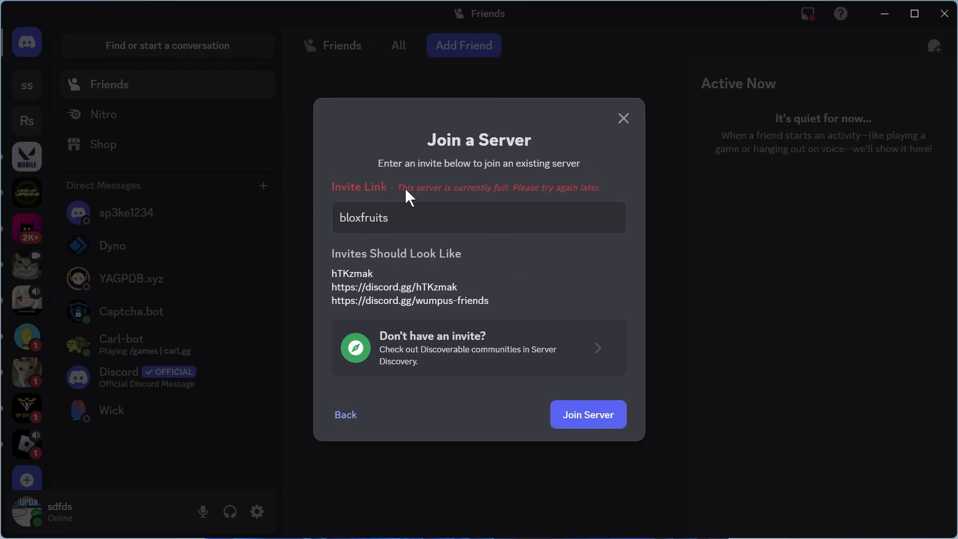
pyautogui.moveTo(552, 331)
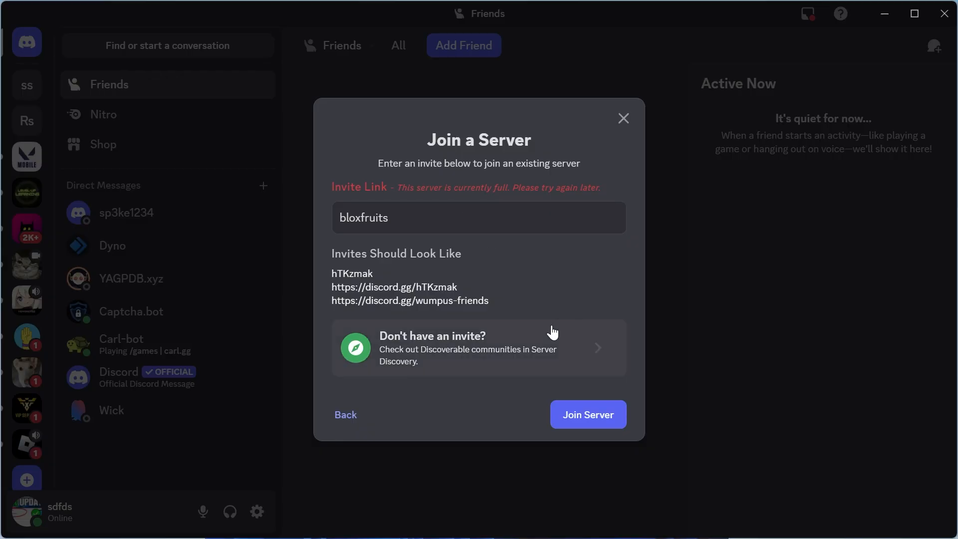
pyautogui.click(587, 414)
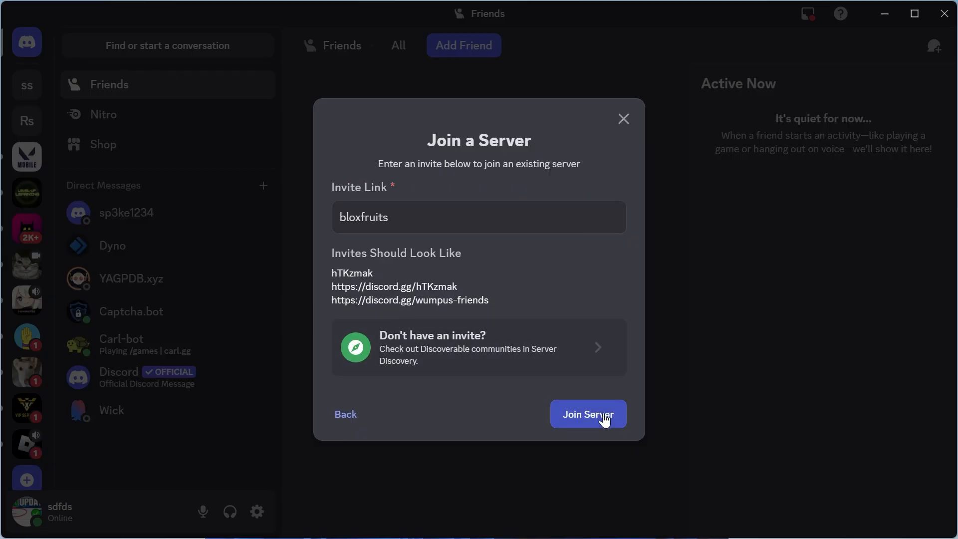
pyautogui.click(588, 414)
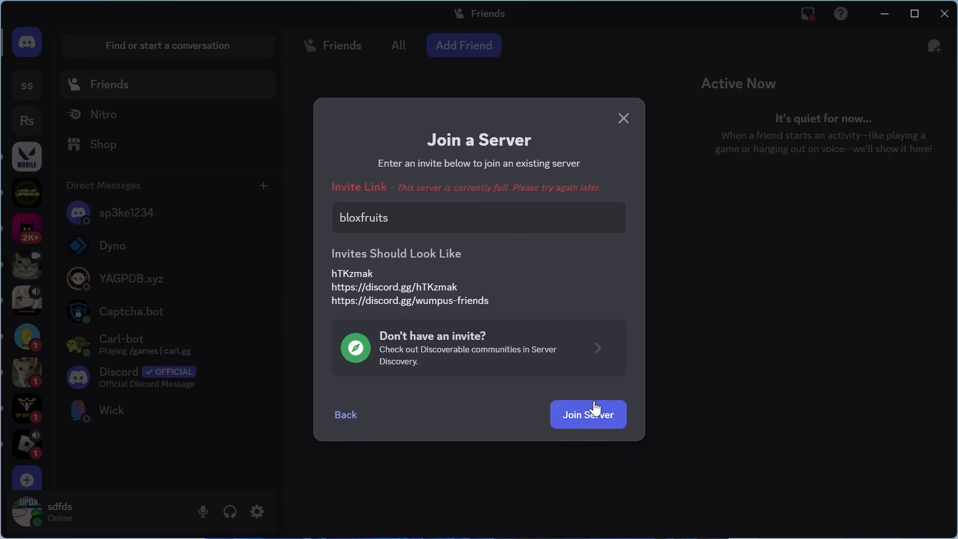
pyautogui.moveTo(468, 228)
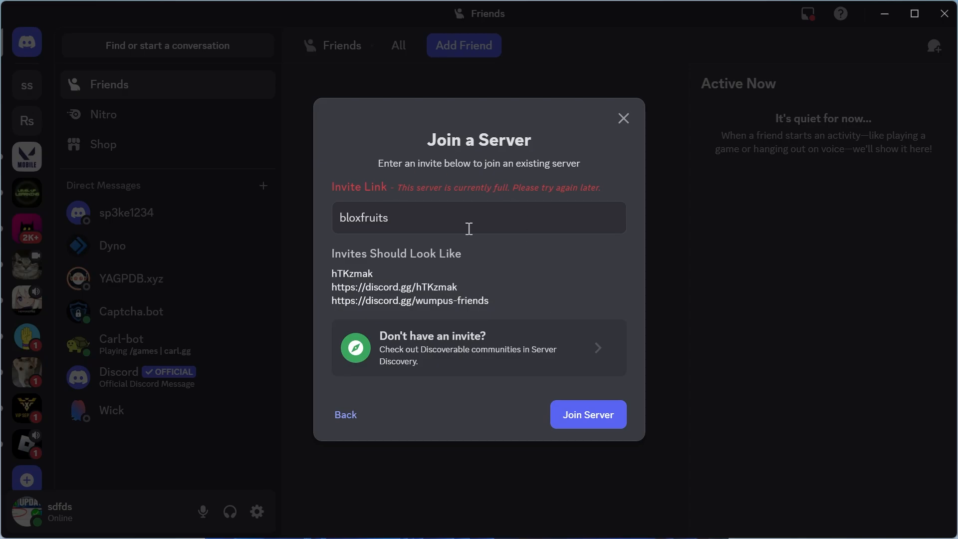
pyautogui.click(587, 414)
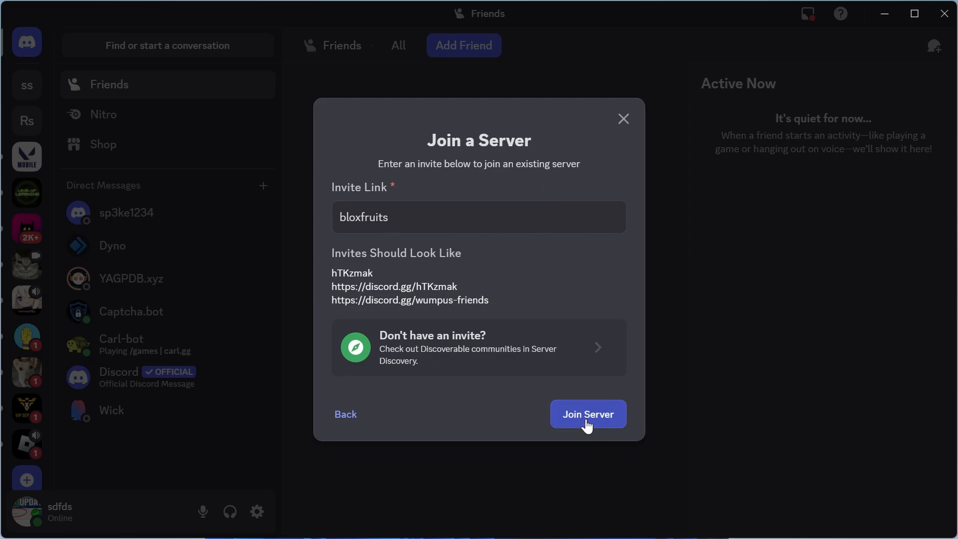
pyautogui.click(588, 413)
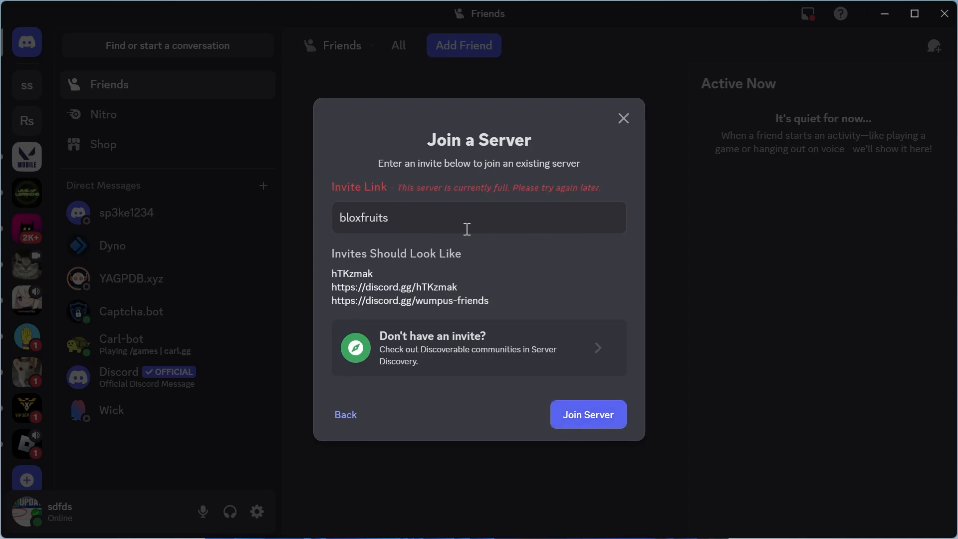
pyautogui.moveTo(544, 254)
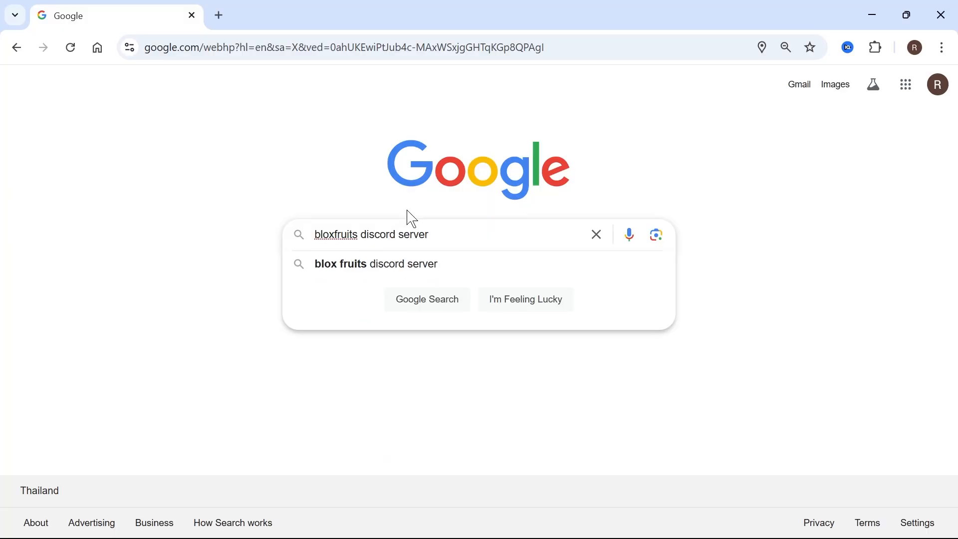
# Step: Search the web for the Blox Fruits server and open discord.com/invite/bloxfruits in Discord
pyautogui.click(427, 299)
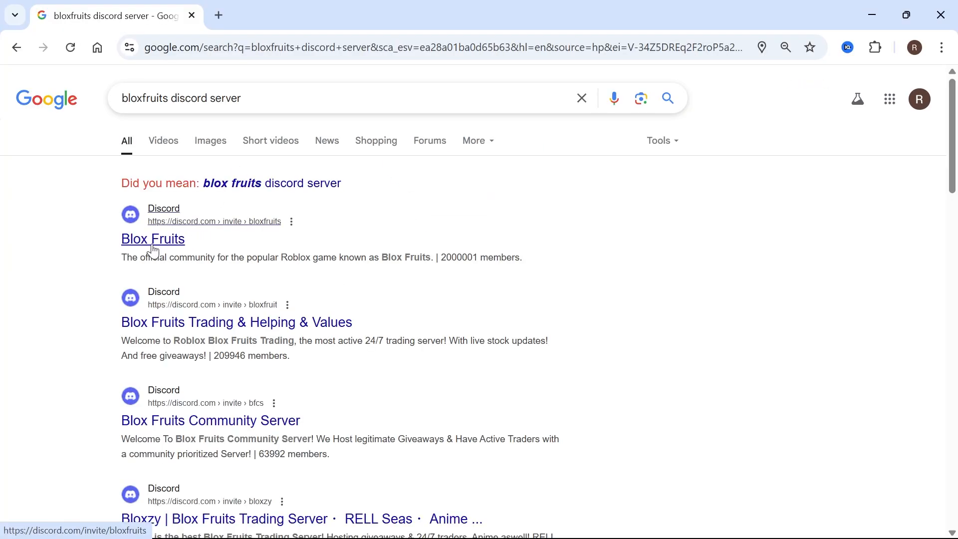
pyautogui.click(152, 239)
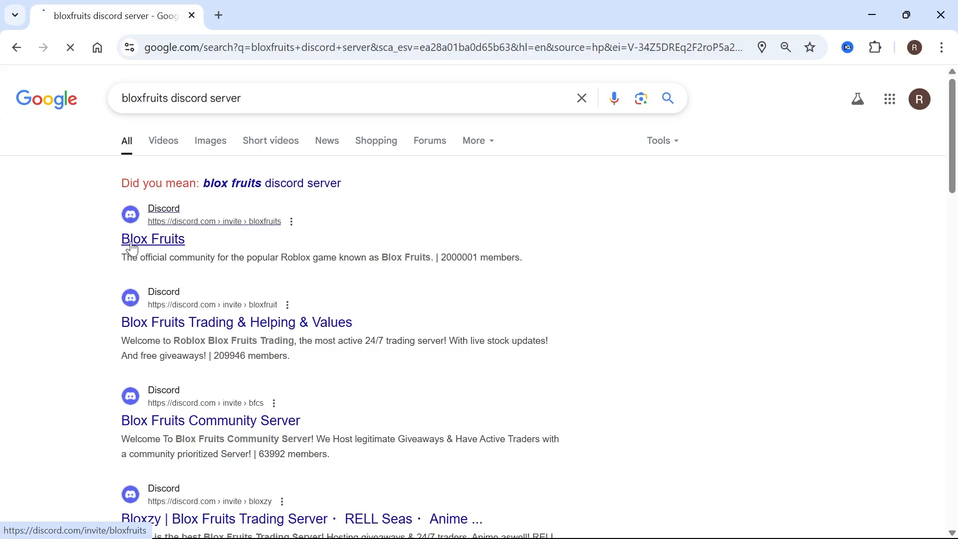
pyautogui.click(153, 239)
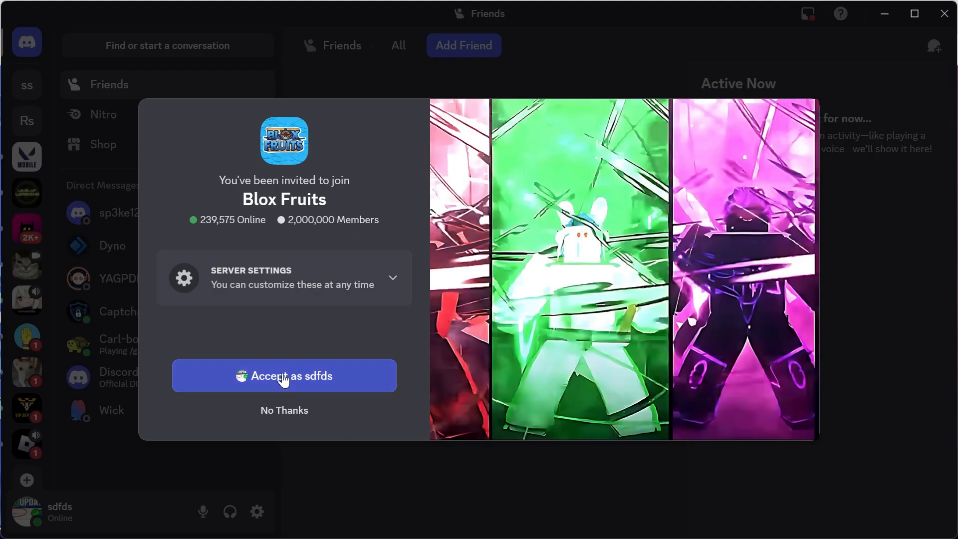
# Step: Accept the Blox Fruits invite, then dismiss the server-full notice
pyautogui.click(283, 375)
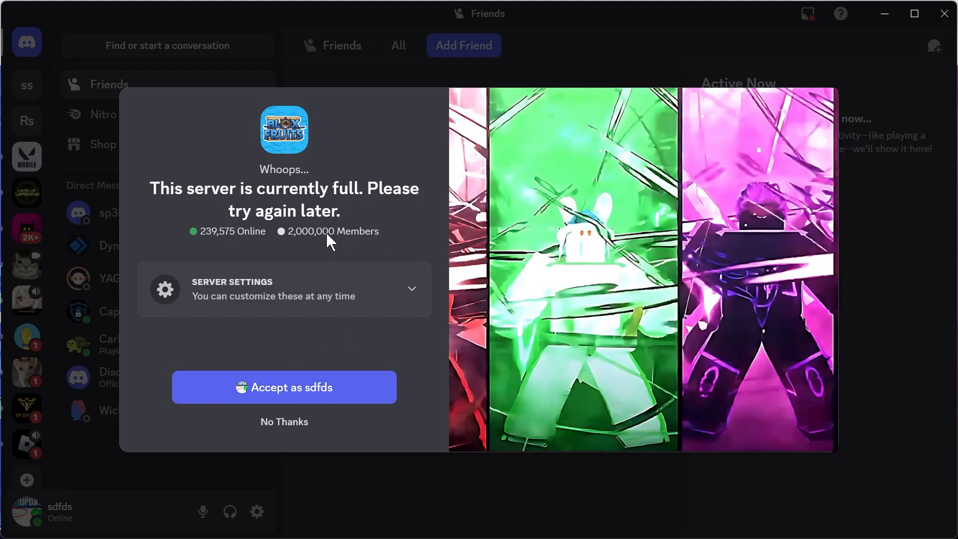
pyautogui.moveTo(325, 256)
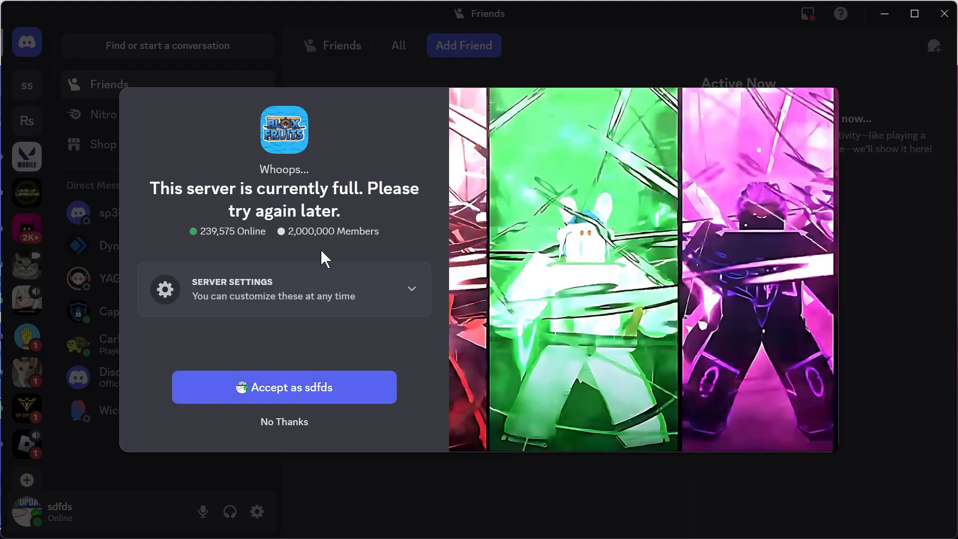
pyautogui.moveTo(313, 238)
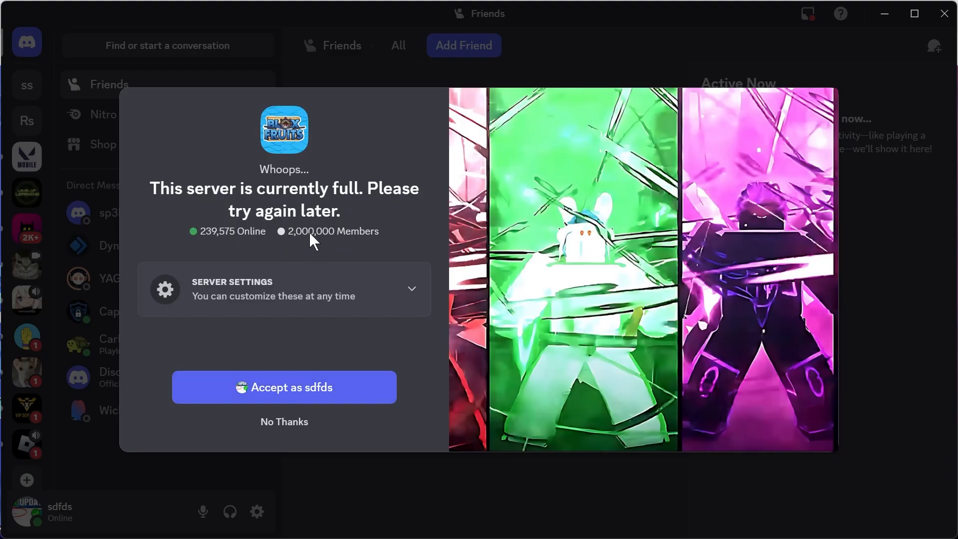
pyautogui.moveTo(264, 392)
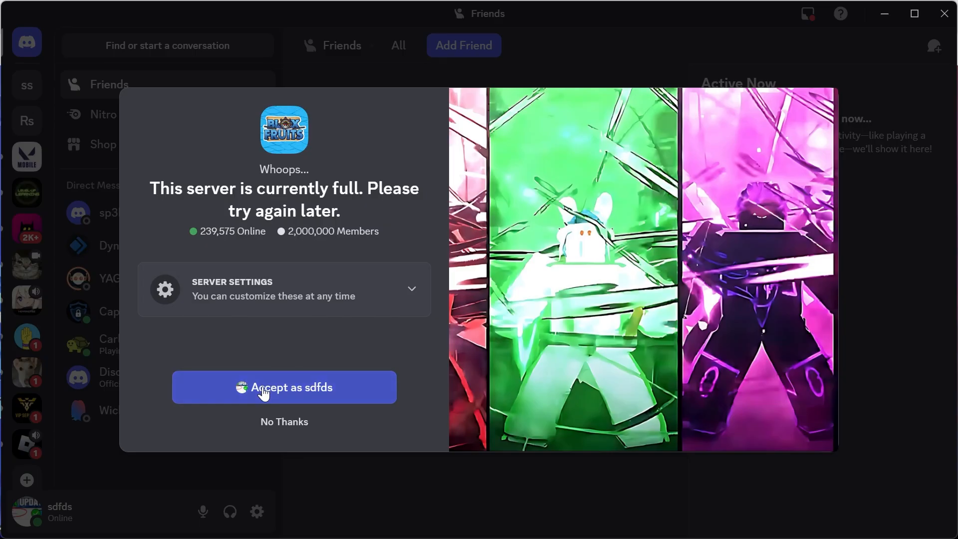
pyautogui.moveTo(287, 251)
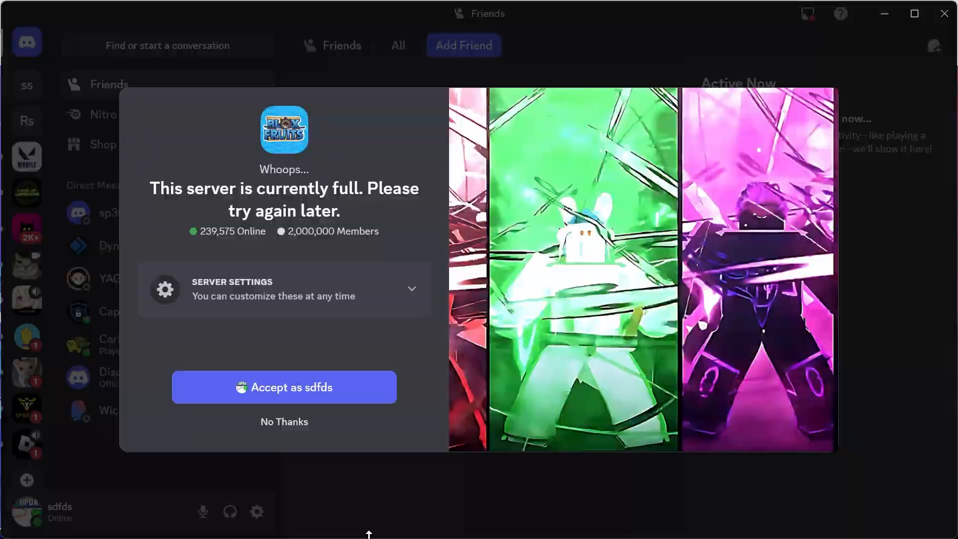
pyautogui.click(284, 421)
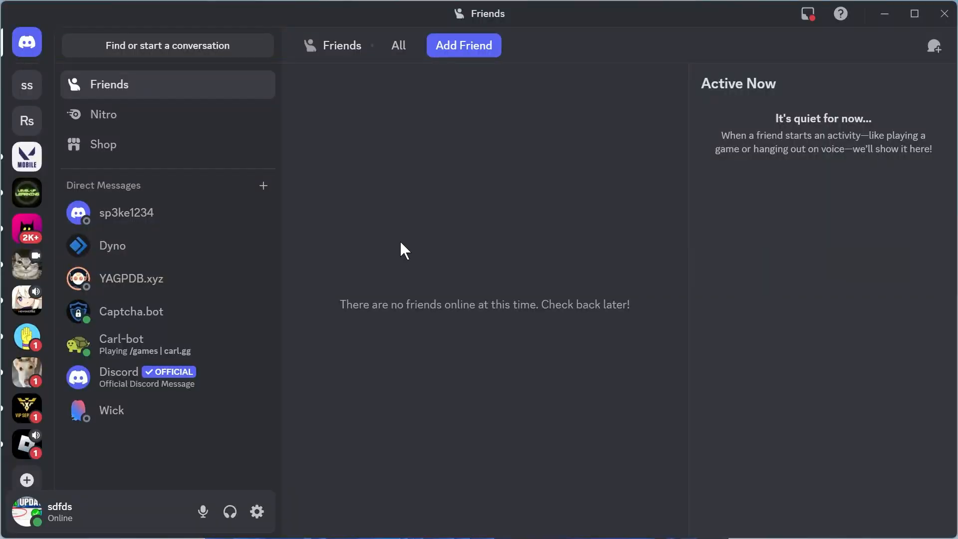
pyautogui.moveTo(426, 231)
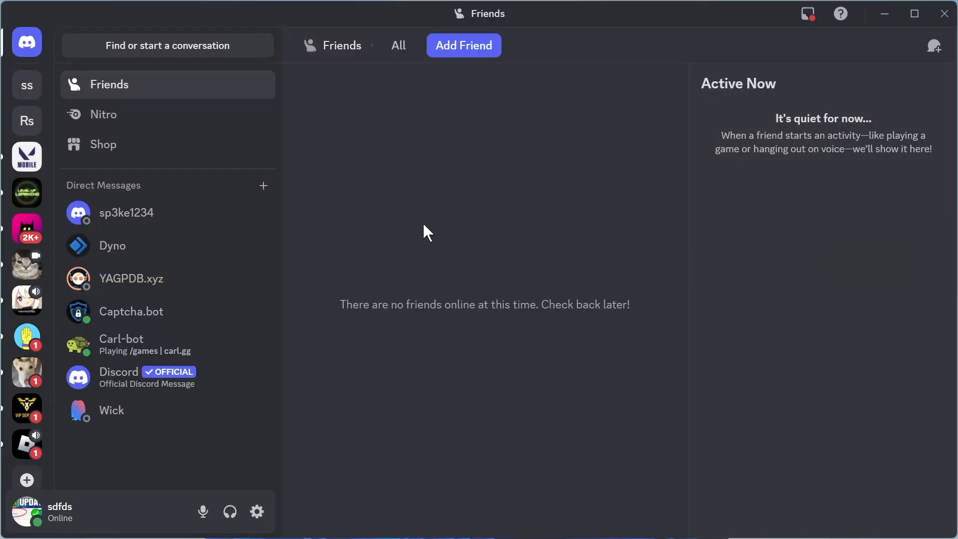